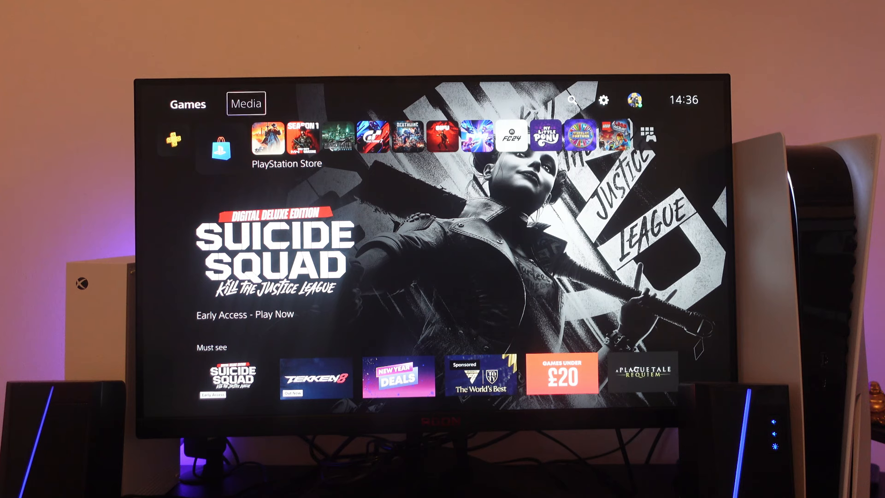
mouse_move(604, 100)
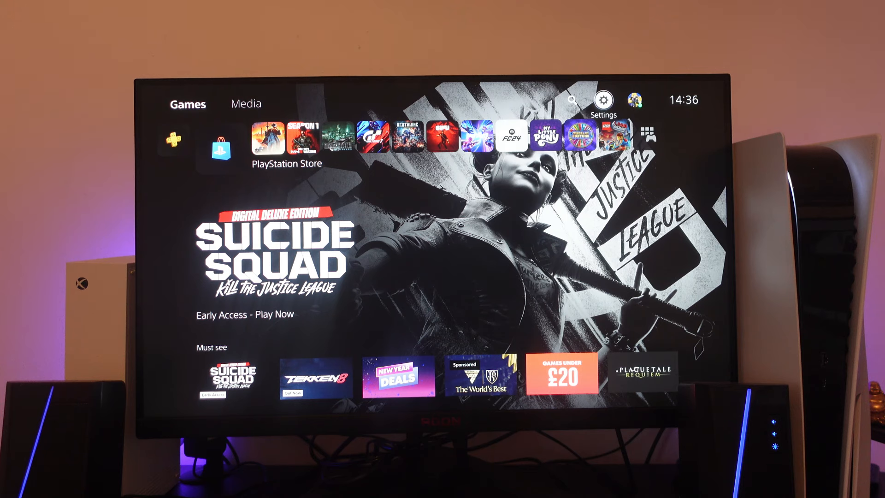
Select the Settings gear at the top right of the PS5 home screen
left_click(604, 99)
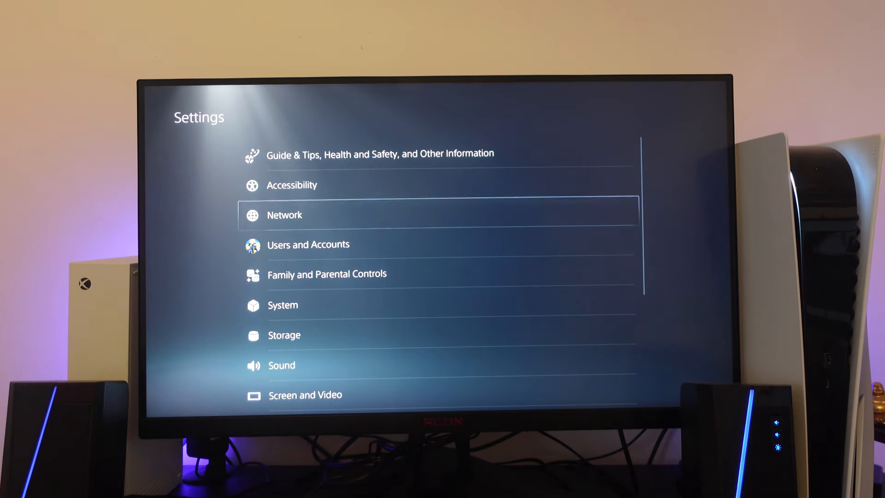
Open Network settings to view the connection and PSN sign-in status
left_click(284, 215)
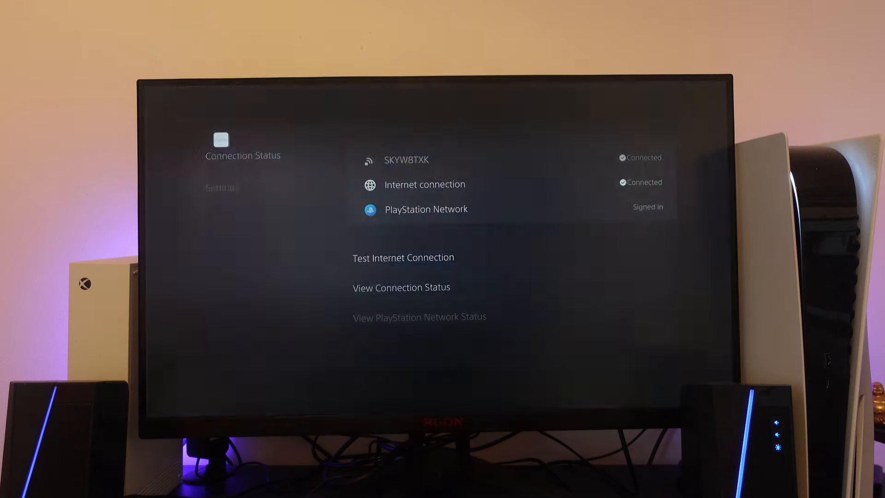
Open the PlayStation Network service status page and scroll down toward the footer
left_click(420, 317)
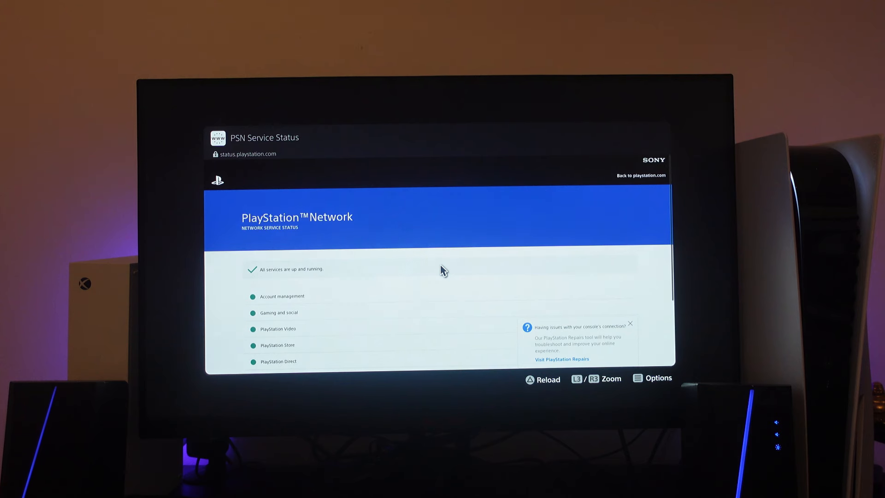
scroll("down", 3)
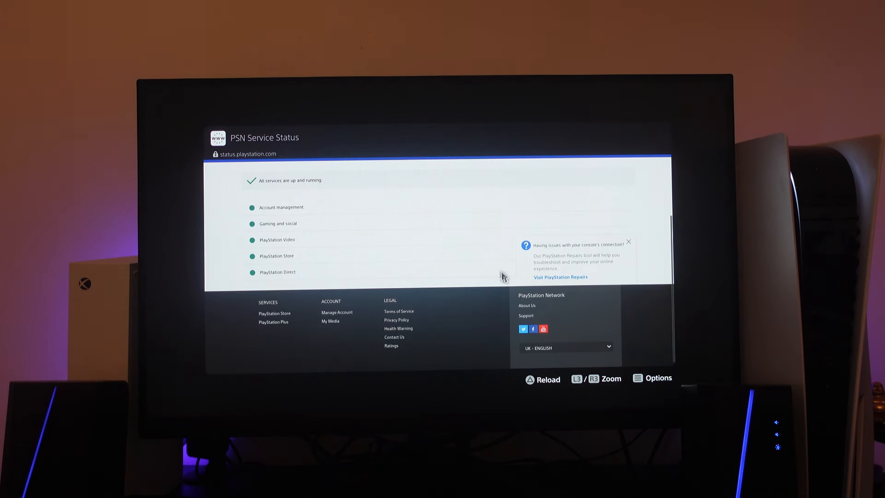
mouse_move(523, 337)
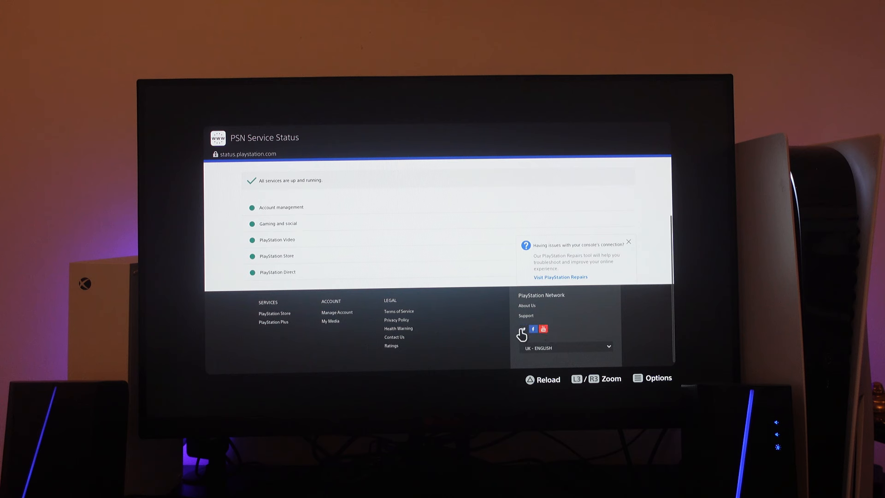
mouse_move(554, 335)
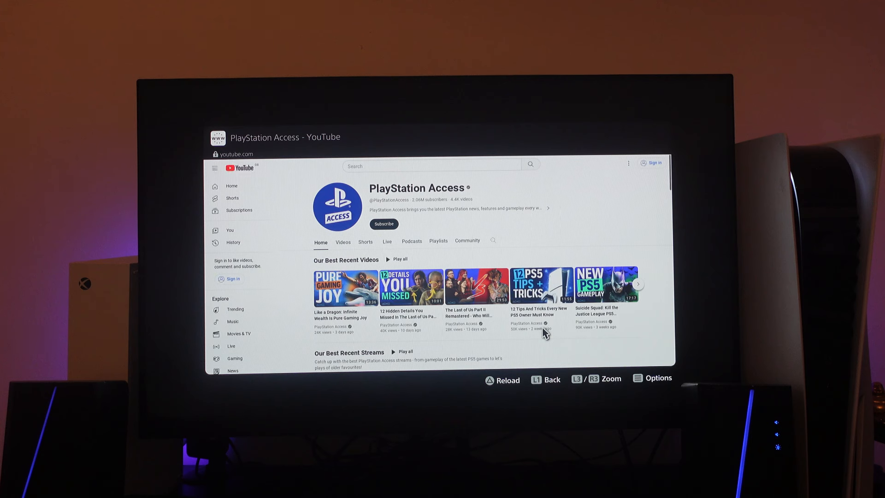
mouse_move(667, 177)
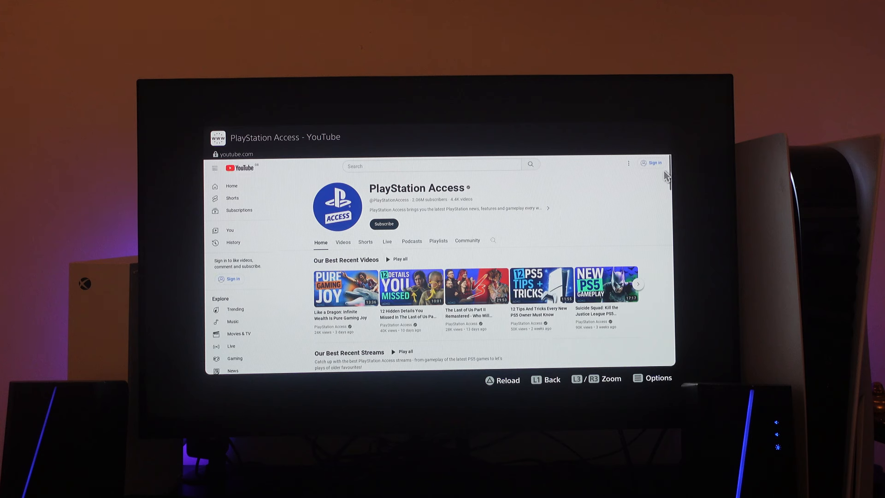
Go to Google sign-in from YouTube, then follow its Privacy link
left_click(653, 163)
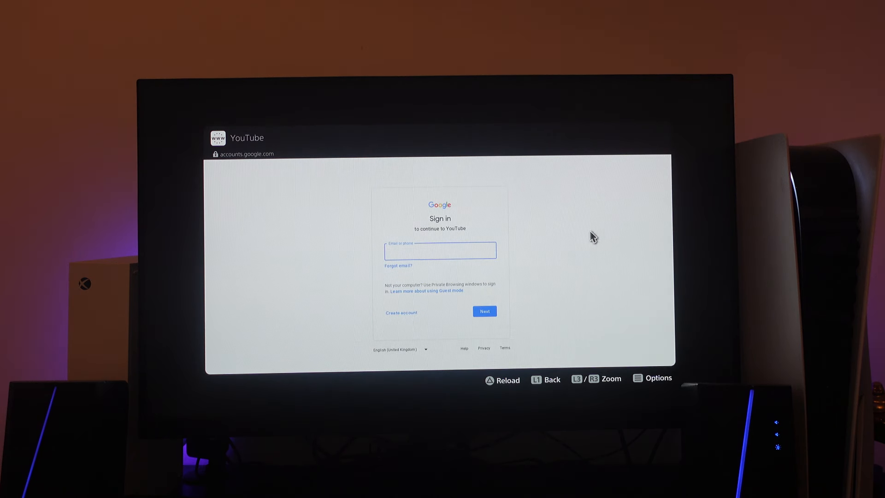
mouse_move(488, 350)
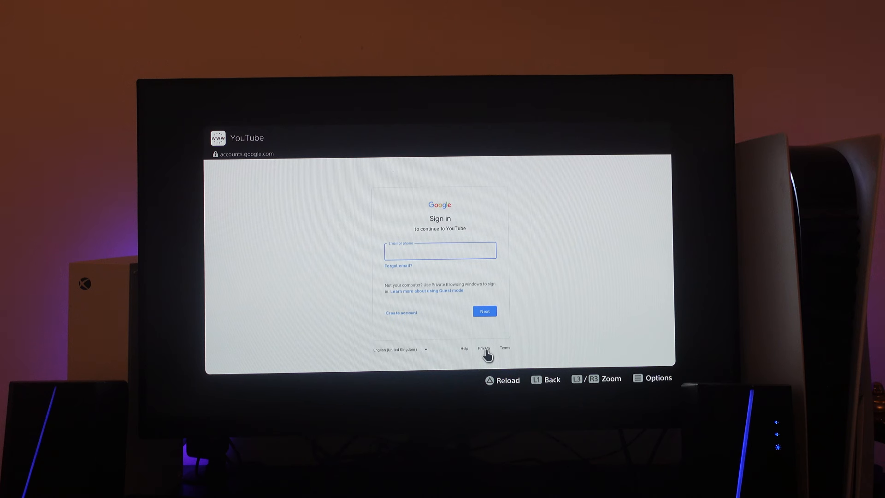
left_click(484, 347)
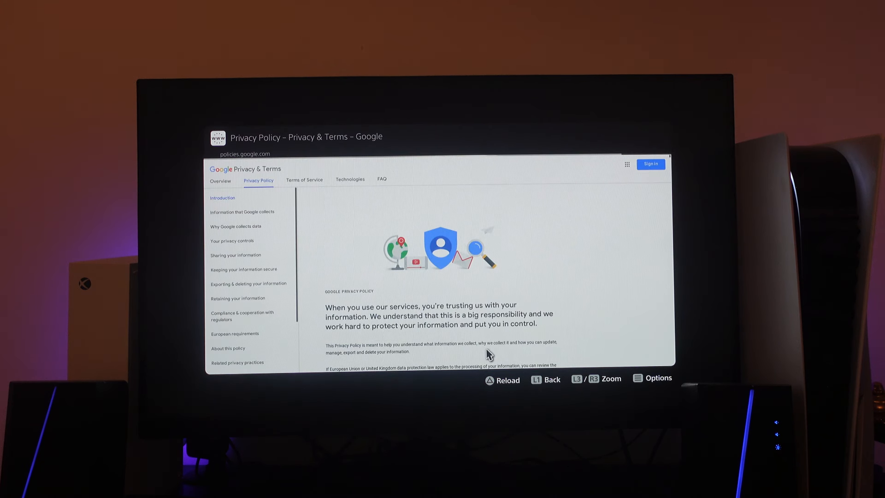
mouse_move(516, 315)
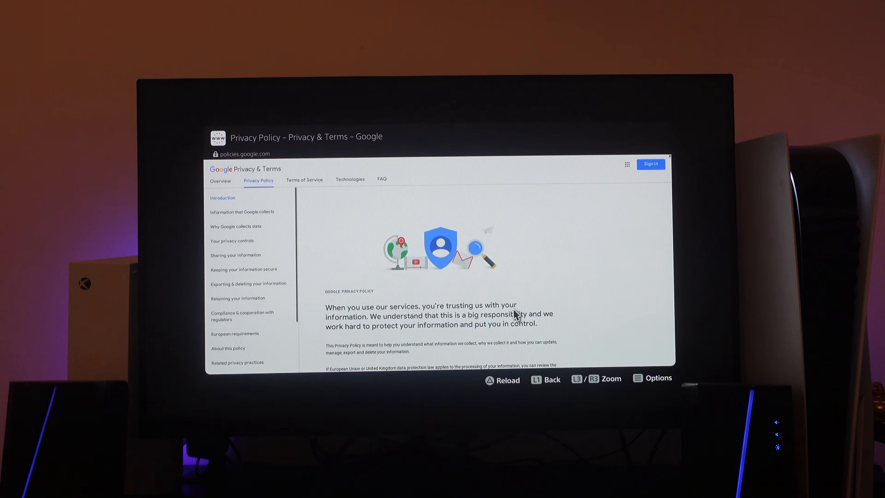
mouse_move(646, 186)
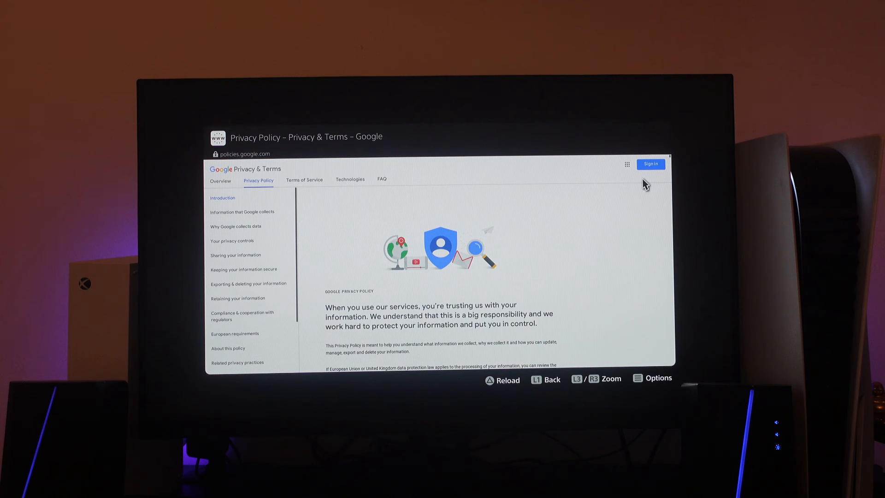
mouse_move(627, 164)
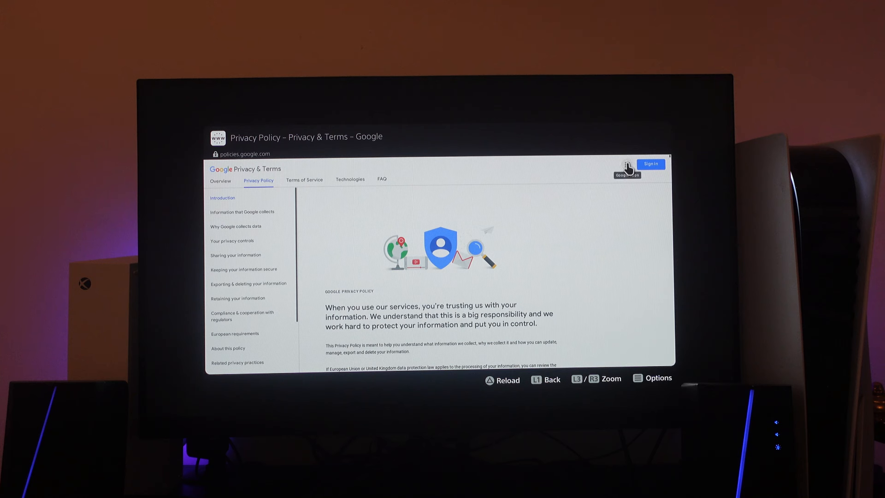
Choose Search from the Google apps grid and accept all cookies
left_click(627, 163)
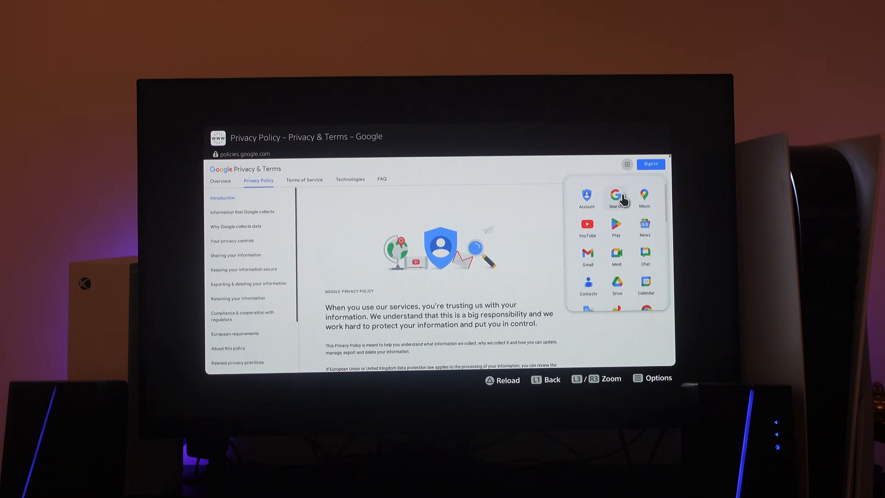
left_click(617, 196)
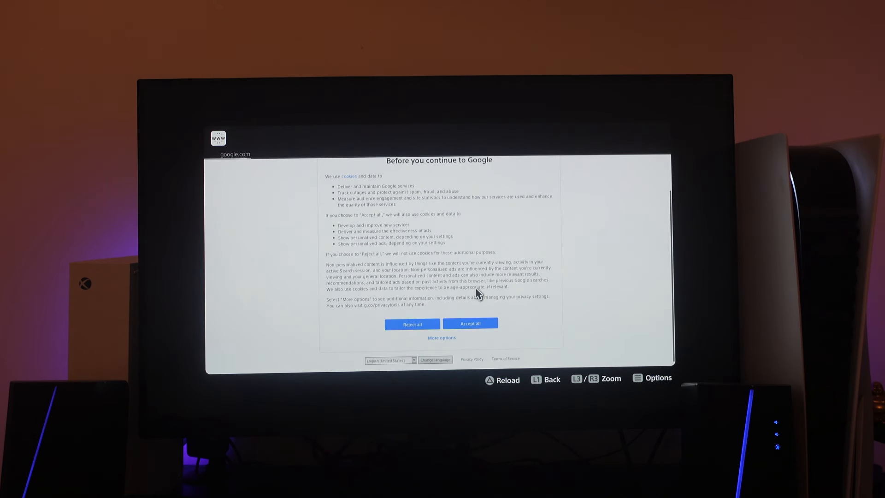
left_click(471, 323)
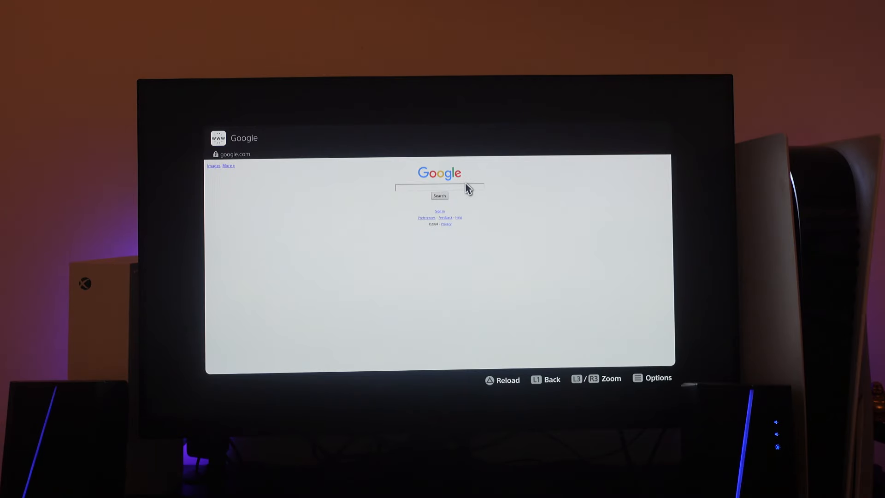
Enter 'Hello' in the Google search box and run the search
left_click(439, 186)
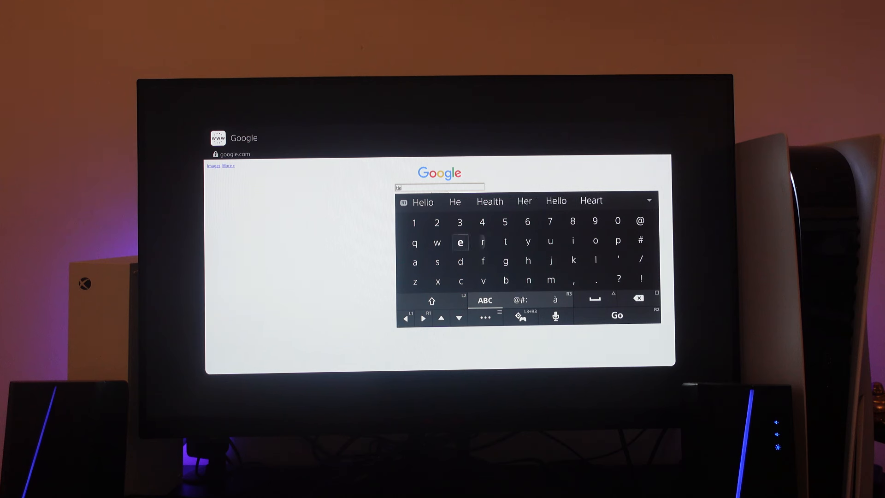
left_click(596, 259)
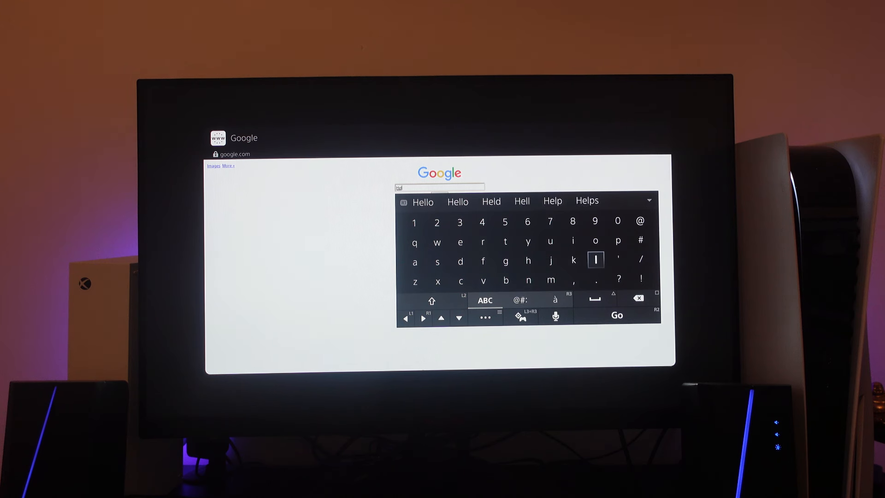
left_click(616, 315)
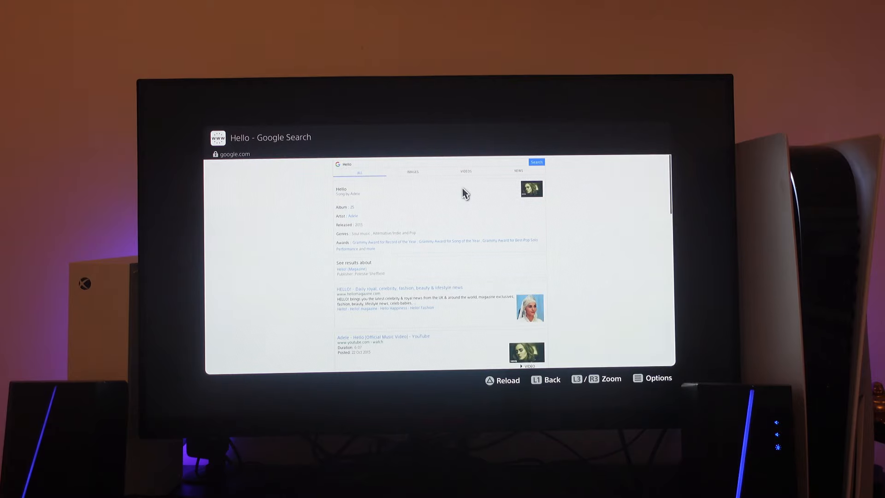
Scroll down the 'Hello' results toward Lionel Richie, HelloFresh and Wikipedia entries
scroll("down", 3)
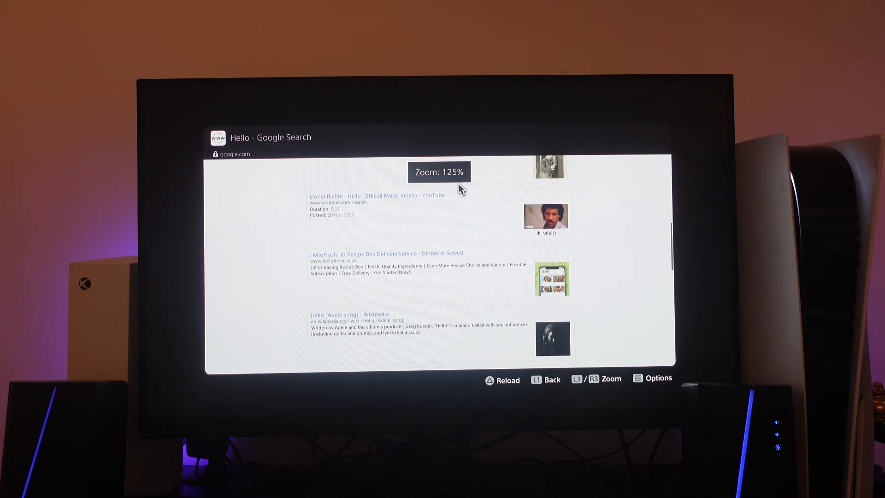
mouse_move(461, 221)
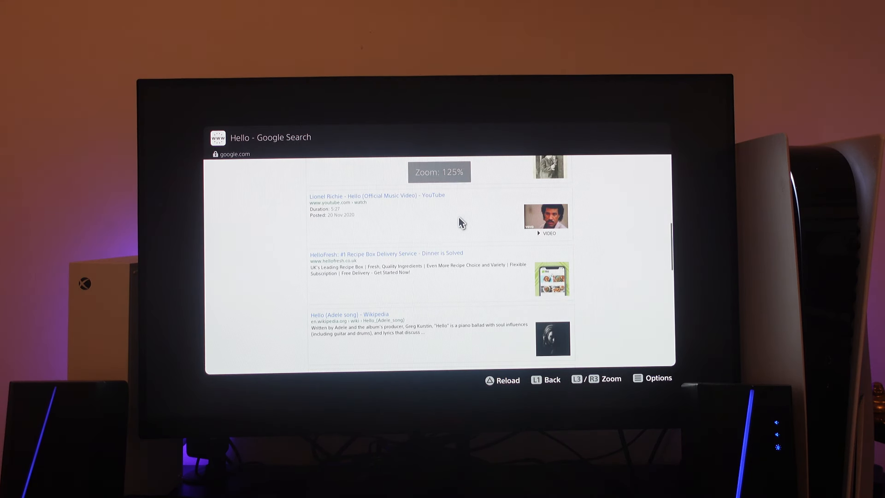